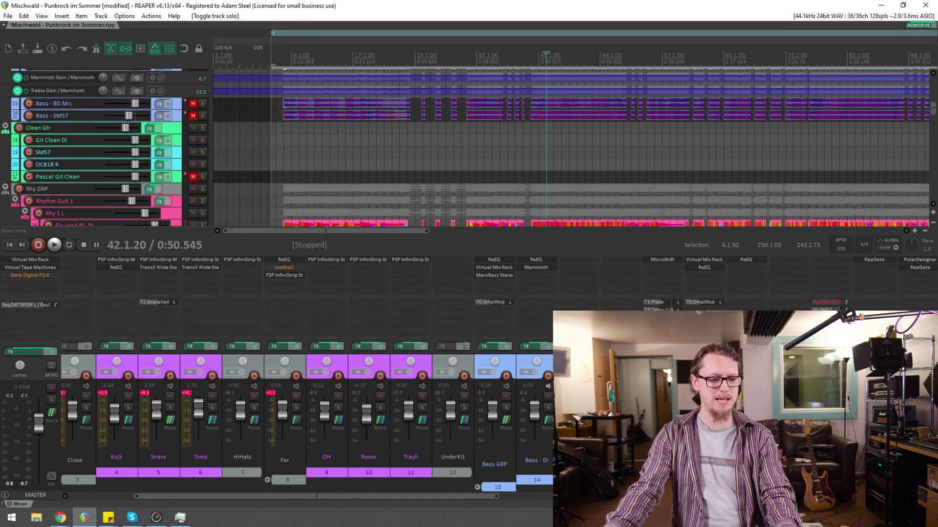
- Audition the mix briefly, then scroll the track list down to the Bass GRP track
{"action": "left_click", "coordinate": [54, 244]}
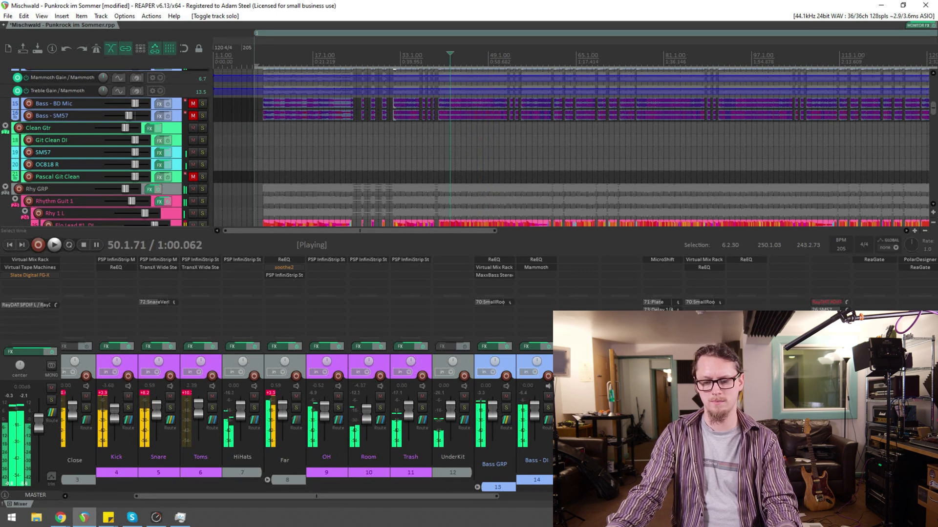
{"action": "left_click", "coordinate": [79, 245]}
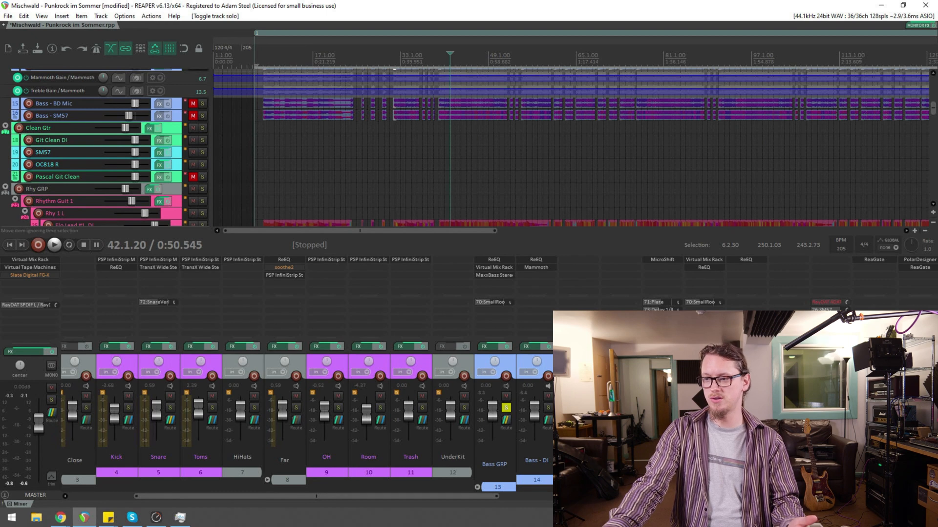
{"action": "scroll", "scroll_direction": "down", "scroll_amount": 3}
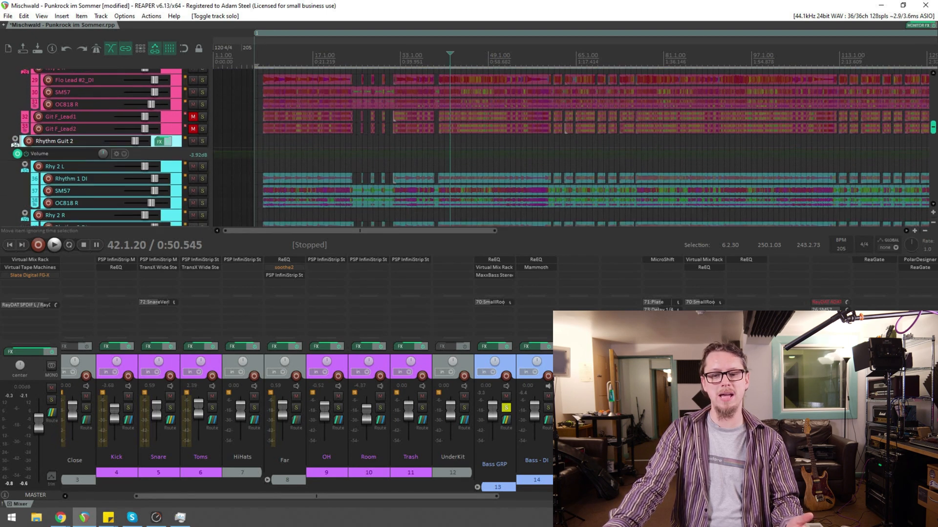
{"action": "scroll", "scroll_direction": "down", "scroll_amount": 3}
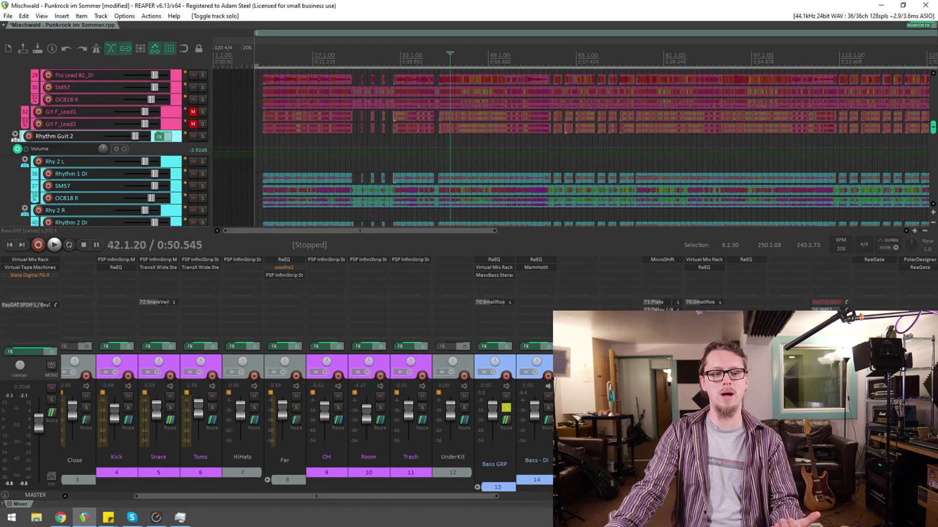
{"action": "scroll", "scroll_direction": "down", "scroll_amount": 3}
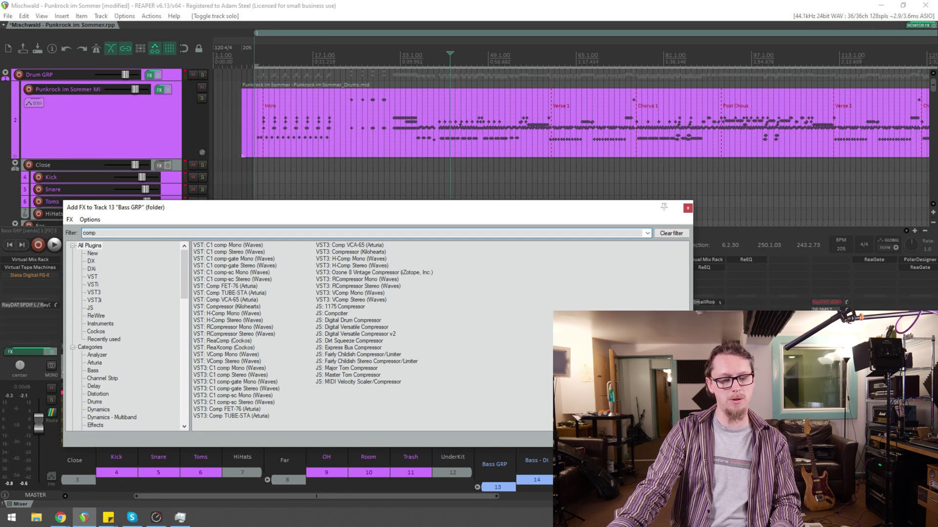
- Insert VST: ReaComp (Cockos) on the Bass GRP track at default settings
{"action": "double_click", "coordinate": [223, 341]}
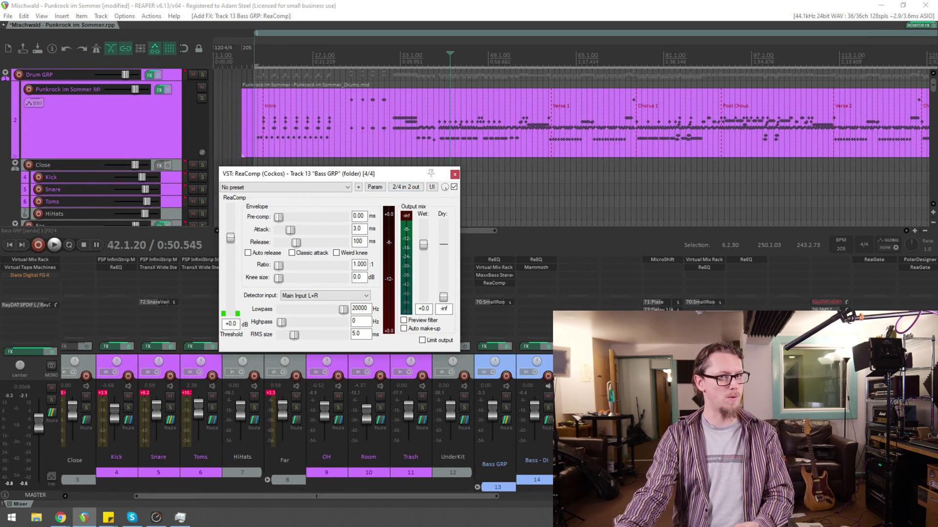
- Bring up Bass GRP's routing settings to give the track four channels for sidechain input
{"action": "left_click", "coordinate": [405, 188]}
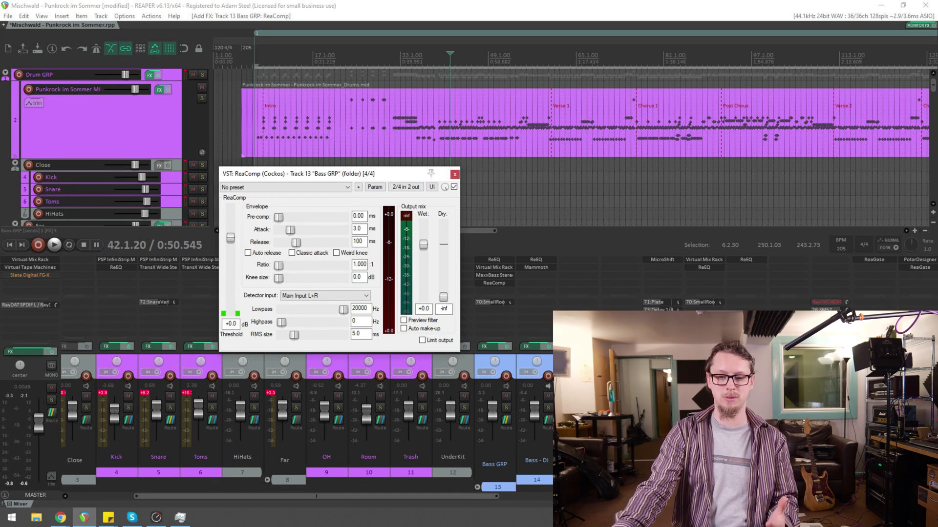
{"action": "left_click", "coordinate": [405, 188]}
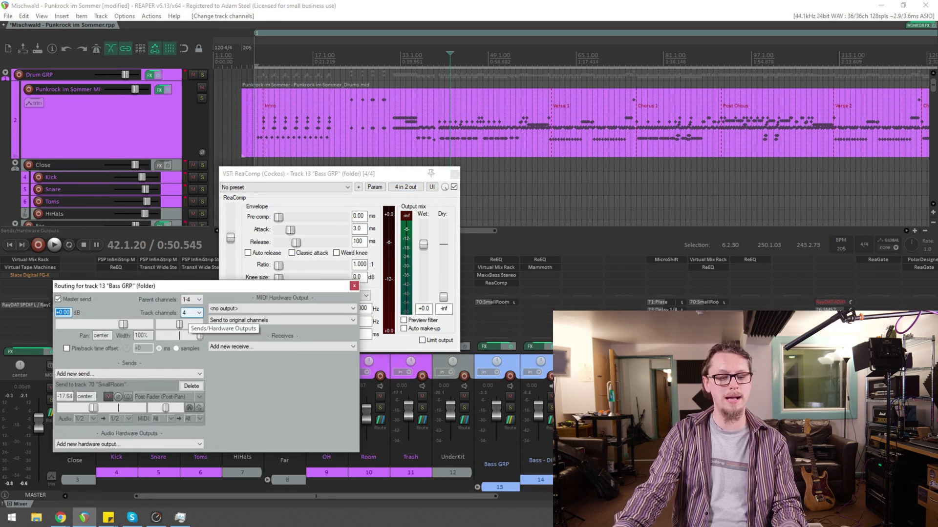
- Dismiss the Bass GRP routing window before dialing in ReaComp's threshold and ratio
{"action": "left_click", "coordinate": [199, 313]}
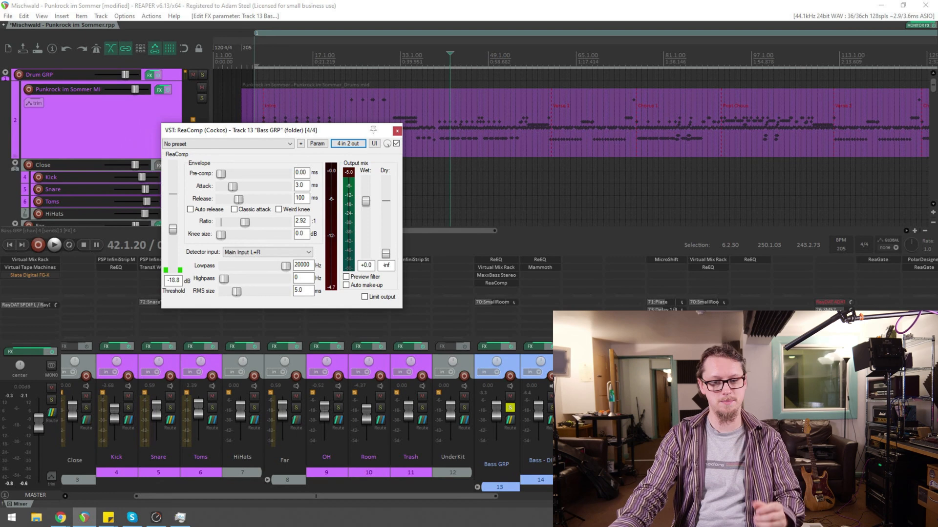
- Close the Bass GRP ReaComp window ahead of routing the Kick track
{"action": "left_click", "coordinate": [397, 130]}
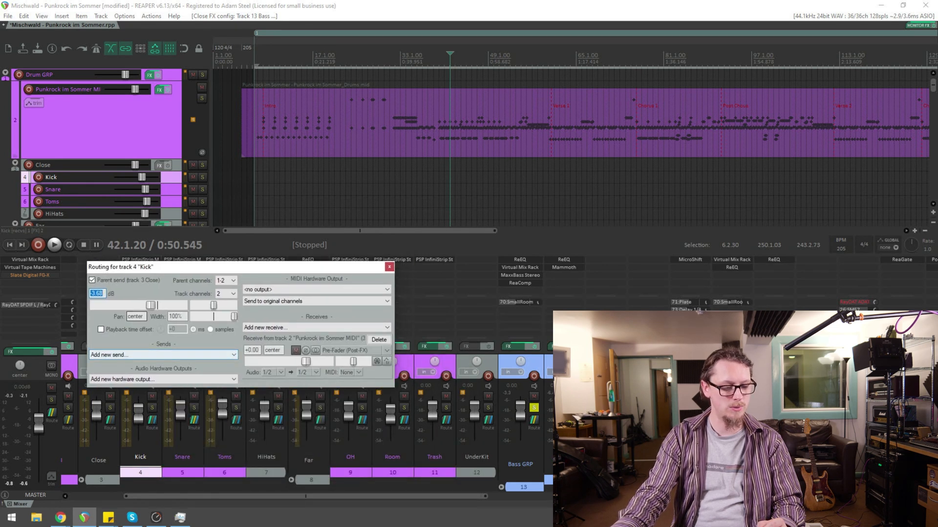
- Create a send from Kick to Bass GRP routed into destination channels 3/4
{"action": "left_click", "coordinate": [161, 355]}
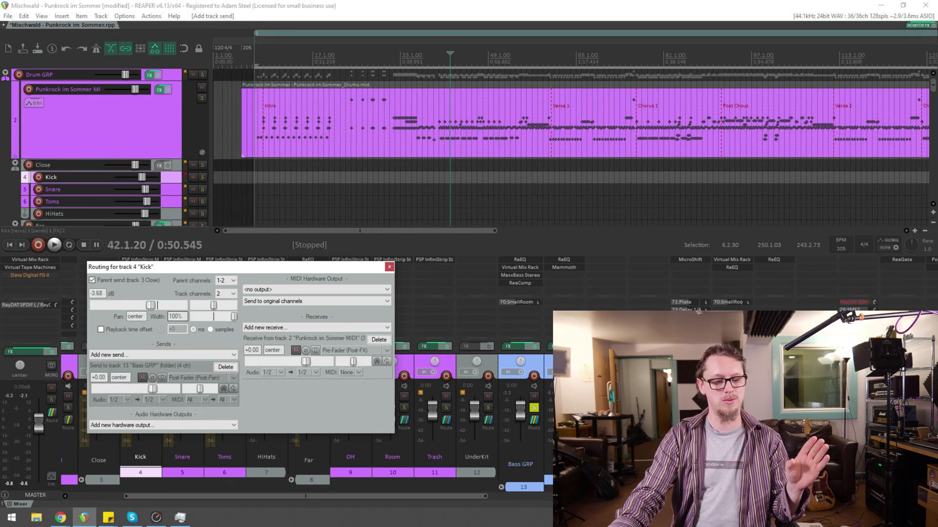
{"action": "left_click", "coordinate": [157, 399]}
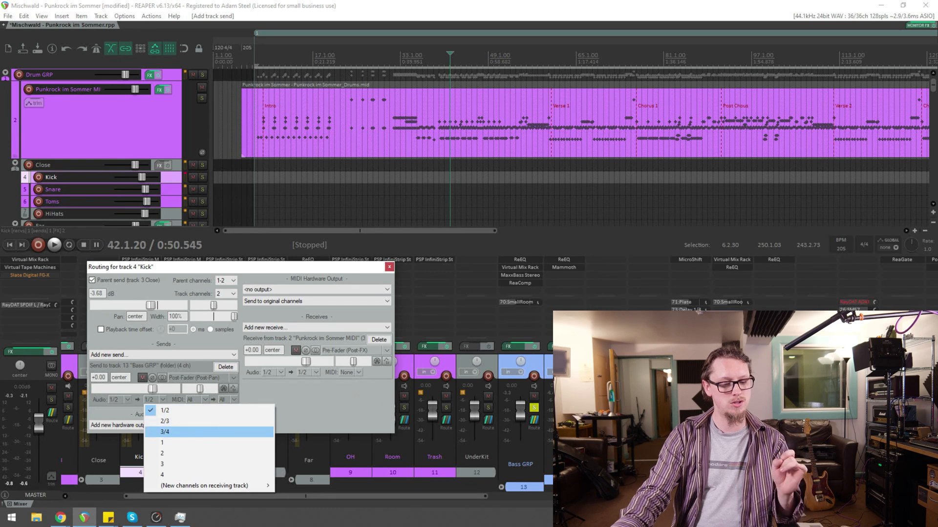
{"action": "left_click", "coordinate": [164, 432]}
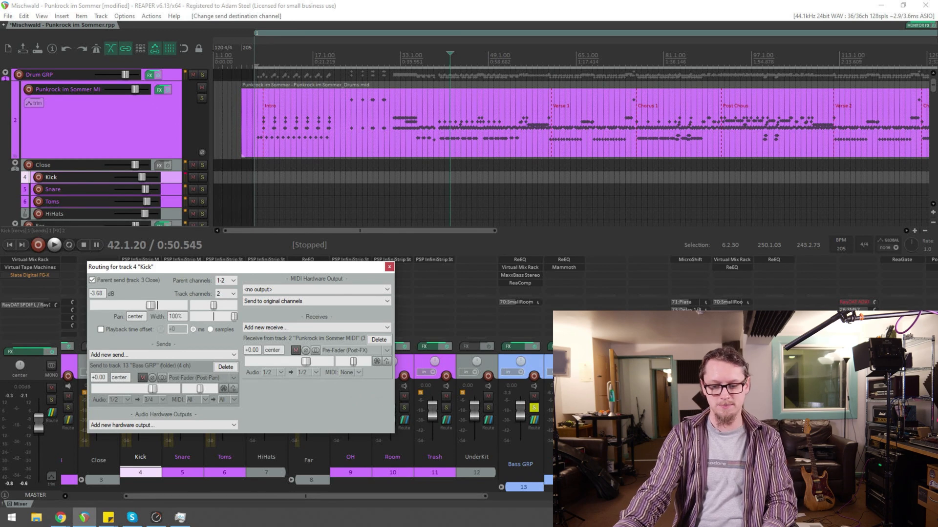
- Push the Kick-to-Bass GRP send level to about +3.92 dB and close Kick's routing
{"action": "left_click", "coordinate": [54, 245]}
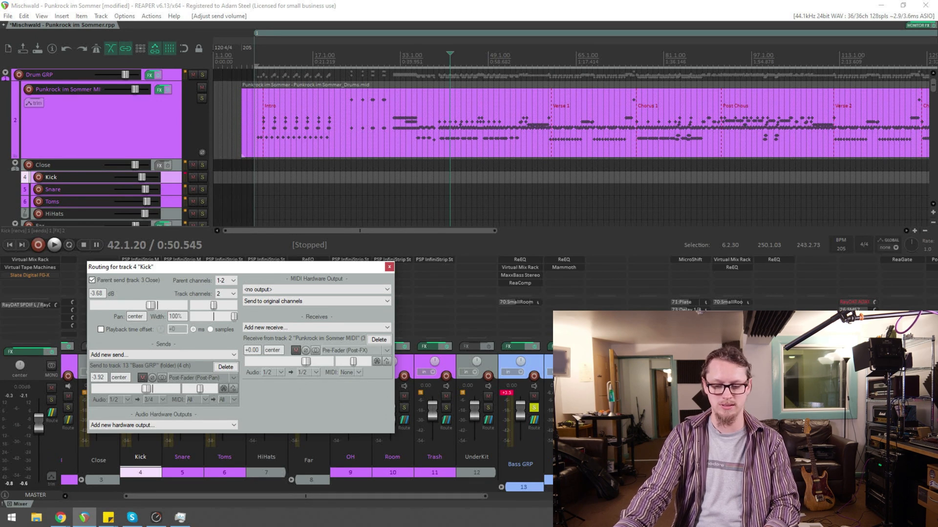
{"action": "left_click", "coordinate": [53, 246]}
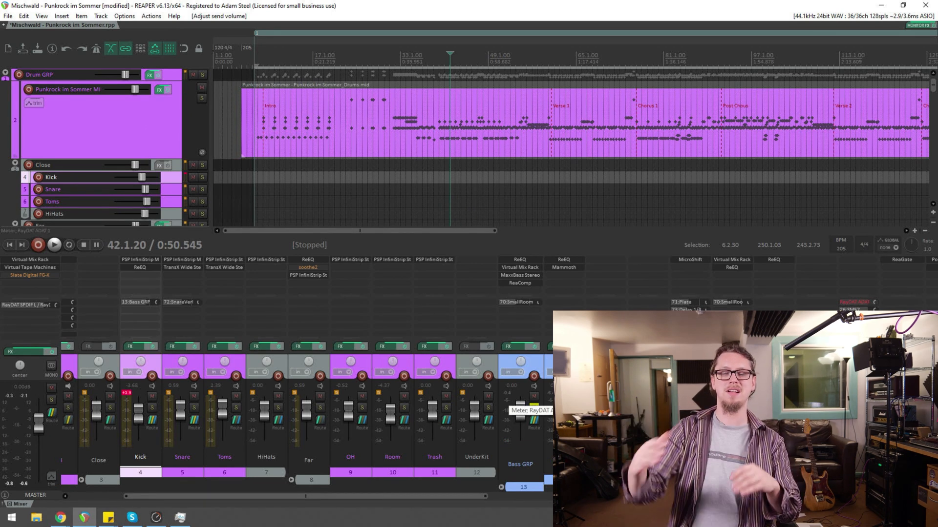
- Reopen ReaComp on Bass GRP from its mixer FX slot, detector still on main L+R
{"action": "left_click", "coordinate": [54, 245]}
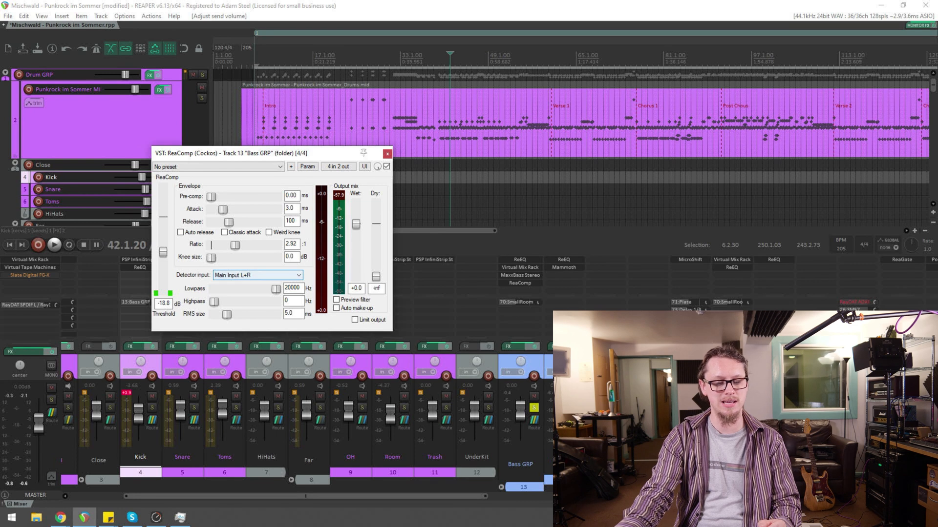
- Switch ReaComp's detector input on Bass GRP to Auxiliary Input L+R
{"action": "left_click", "coordinate": [257, 275]}
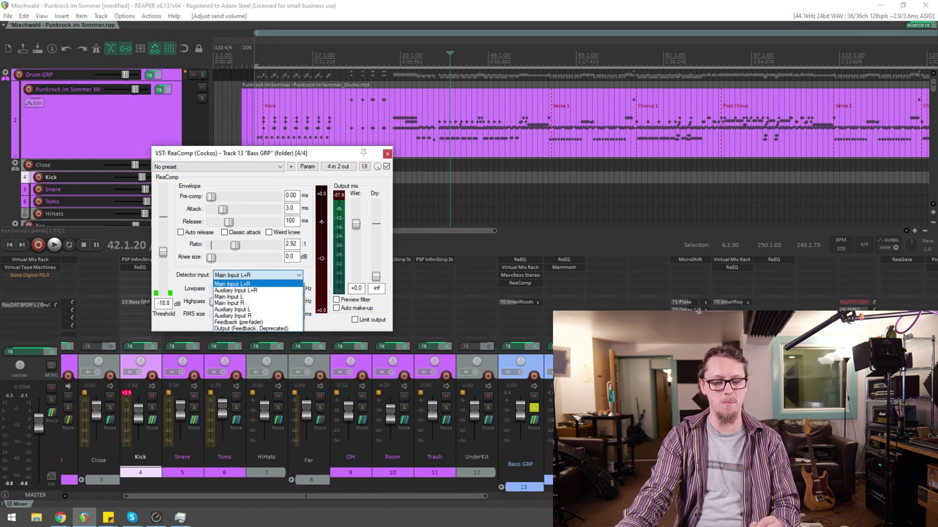
{"action": "mouse_move", "coordinate": [236, 292]}
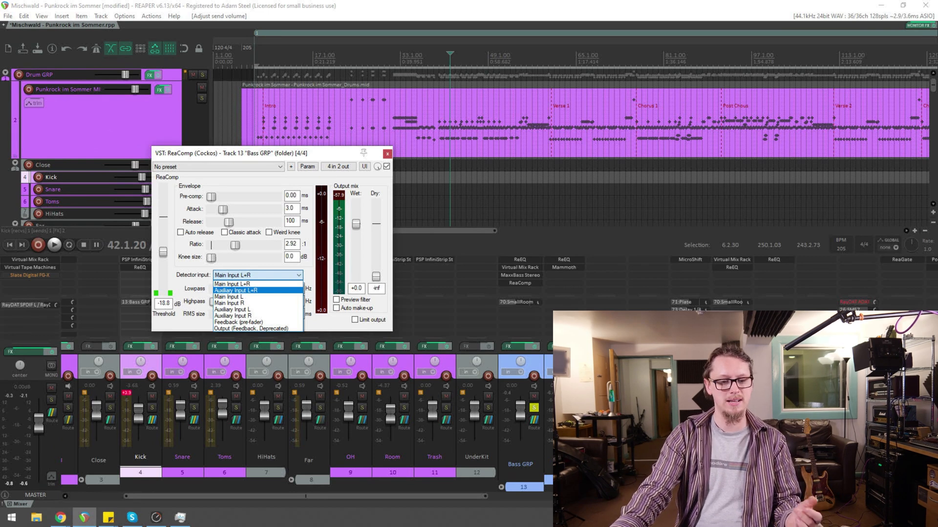
{"action": "left_click", "coordinate": [236, 291]}
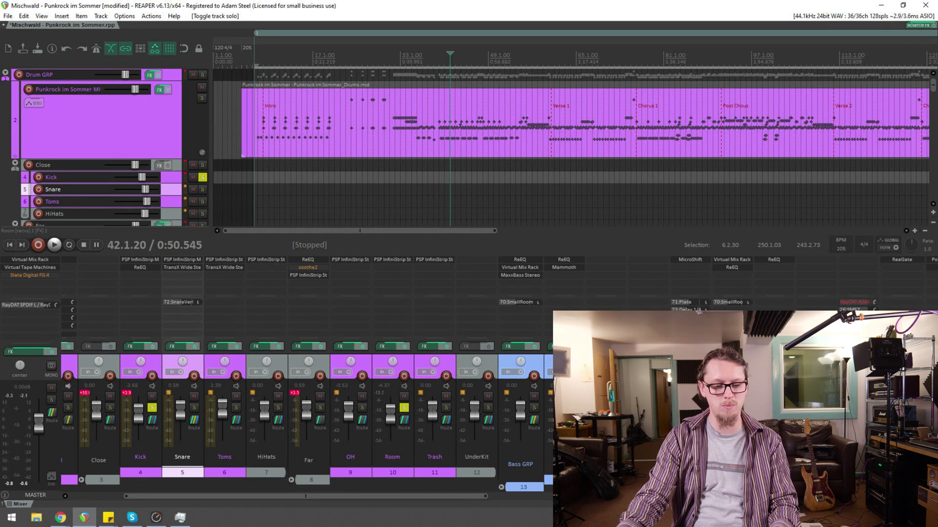
- Play the song to hear the Room track, then stop playback
{"action": "left_click", "coordinate": [53, 245]}
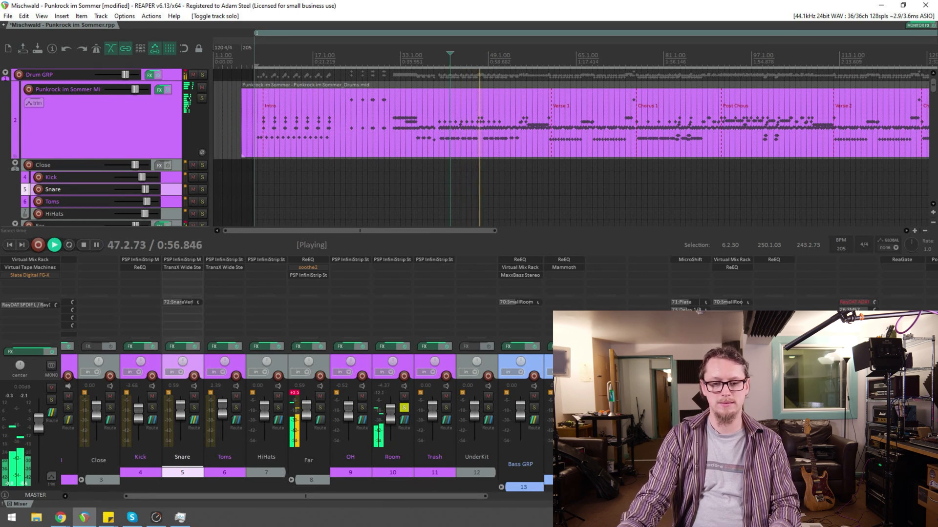
{"action": "left_click", "coordinate": [83, 245]}
{"action": "type", "text": "gate"}
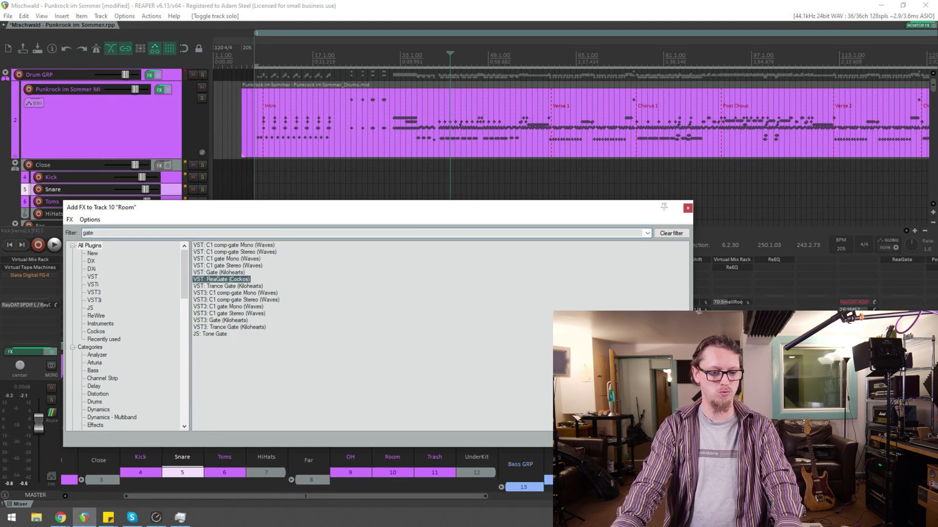
- Insert ReaGate on the Room track and lengthen its release to about 264 ms while listening
{"action": "double_click", "coordinate": [222, 279]}
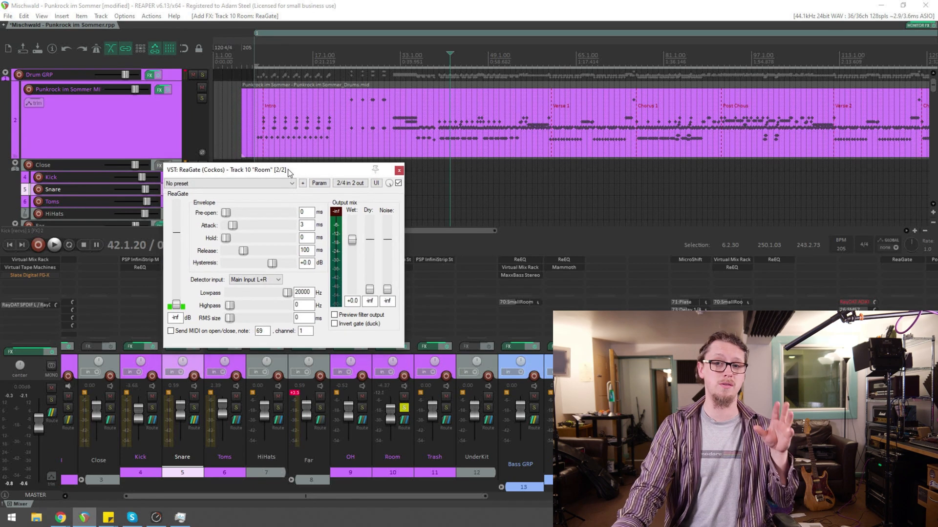
{"action": "left_click_drag", "start_coordinate": [287, 170], "coordinate": [326, 173]}
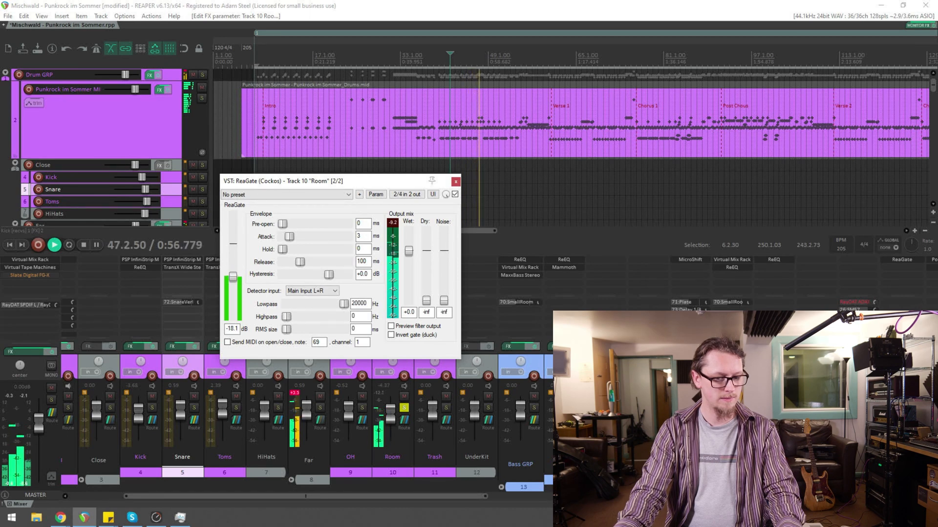
{"action": "left_click_drag", "start_coordinate": [299, 261], "coordinate": [308, 262]}
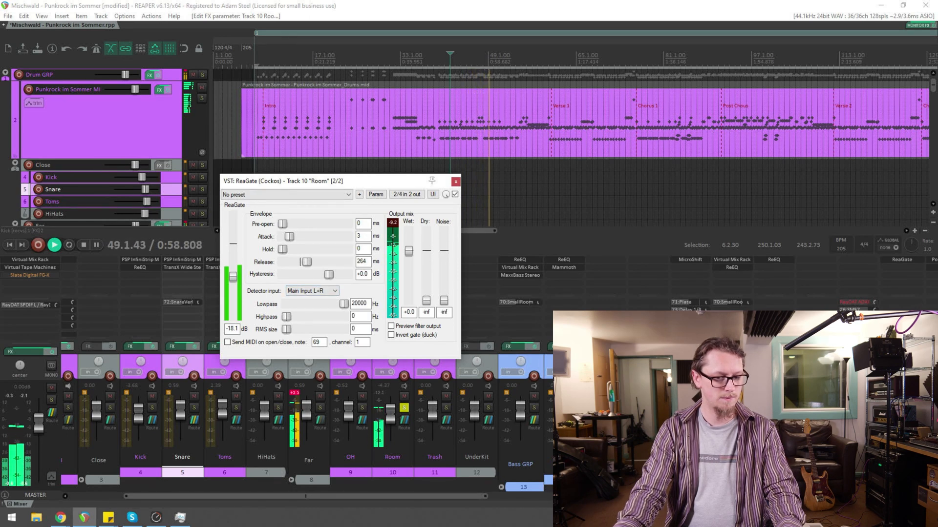
{"action": "left_click_drag", "start_coordinate": [341, 181], "coordinate": [326, 181]}
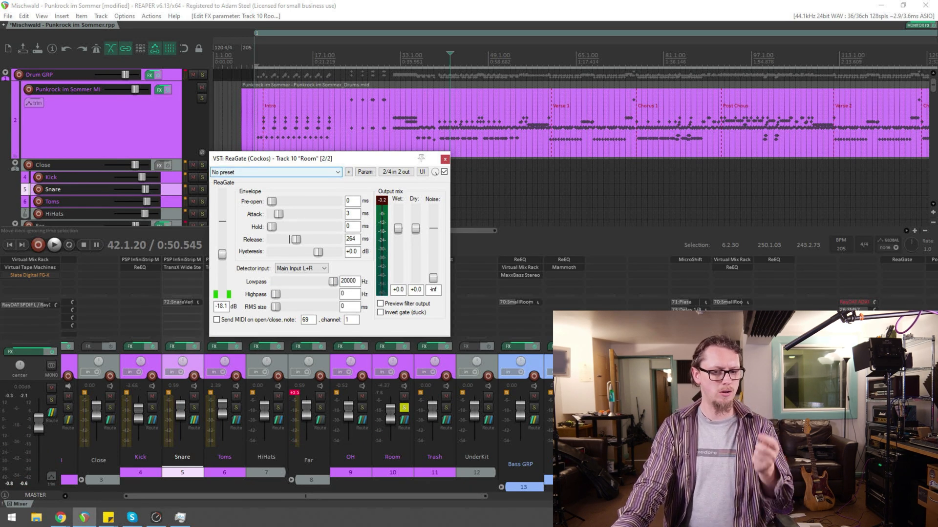
{"action": "left_click_drag", "start_coordinate": [323, 158], "coordinate": [332, 113]}
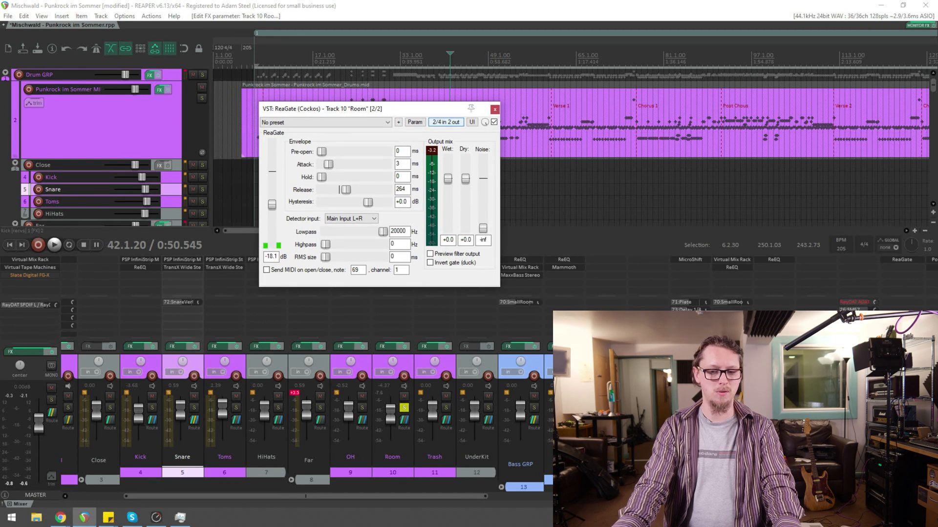
- Raise ReaGate's inputs to four channels in the pin connector, then bring up the Snare track's routing
{"action": "left_click", "coordinate": [470, 109]}
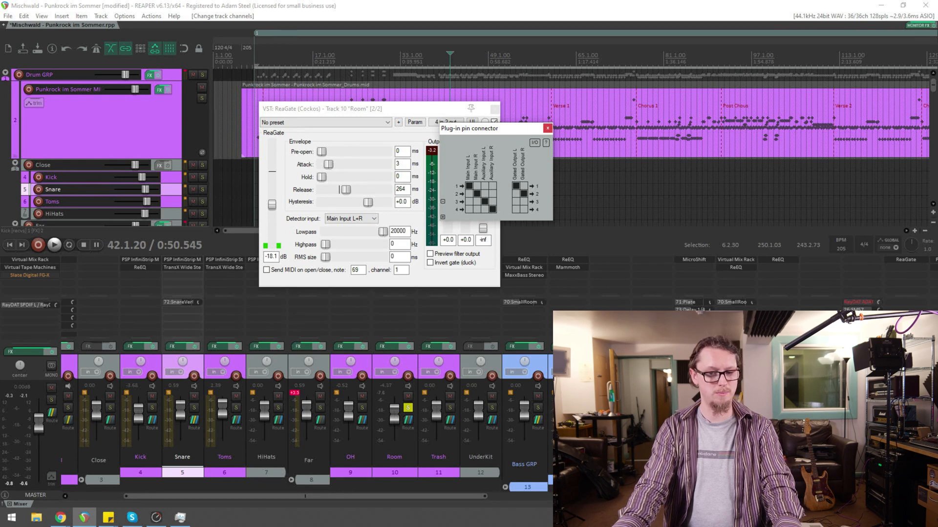
{"action": "left_click", "coordinate": [547, 128]}
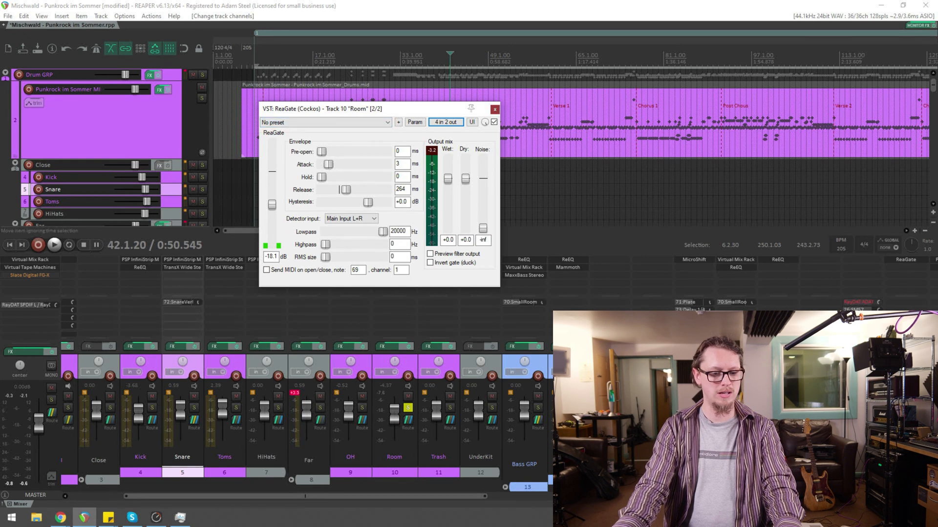
{"action": "left_click", "coordinate": [494, 108]}
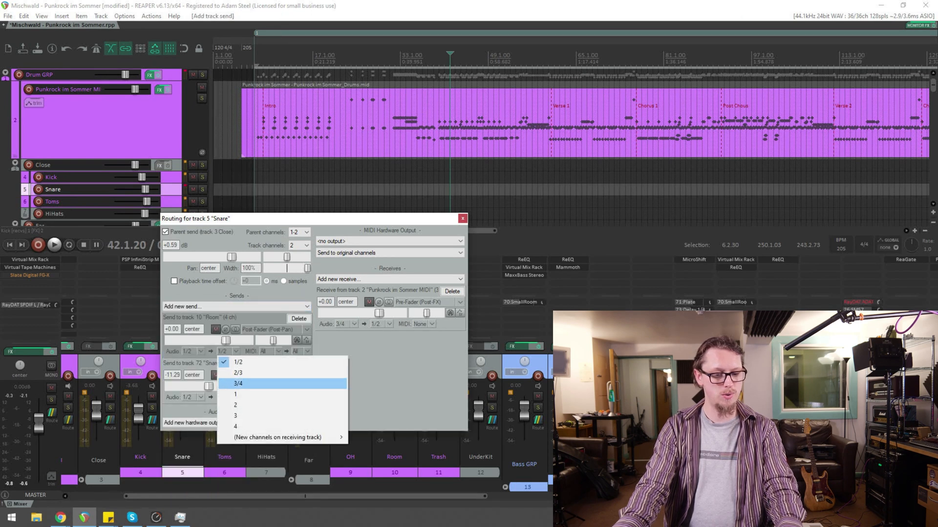
- Route the Snare send into the Room track's channels 3/4
{"action": "left_click", "coordinate": [239, 383]}
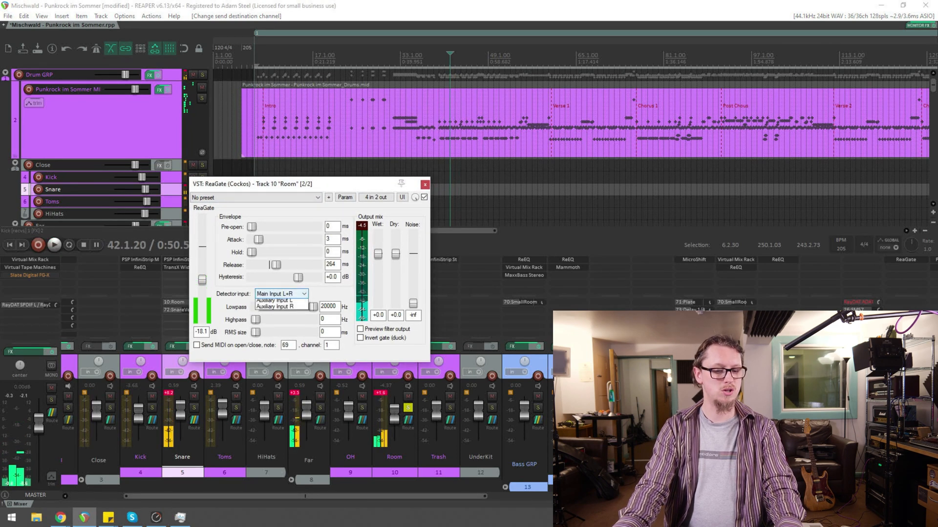
- Key ReaGate from Auxiliary Input L+R with a 42 ms hold, then bypass it to compare
{"action": "left_click", "coordinate": [282, 306]}
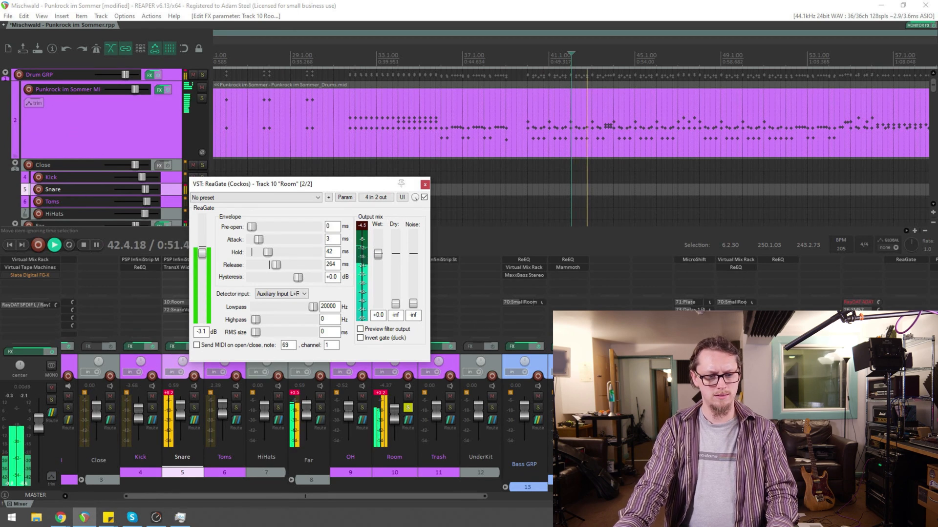
{"action": "left_click", "coordinate": [52, 246]}
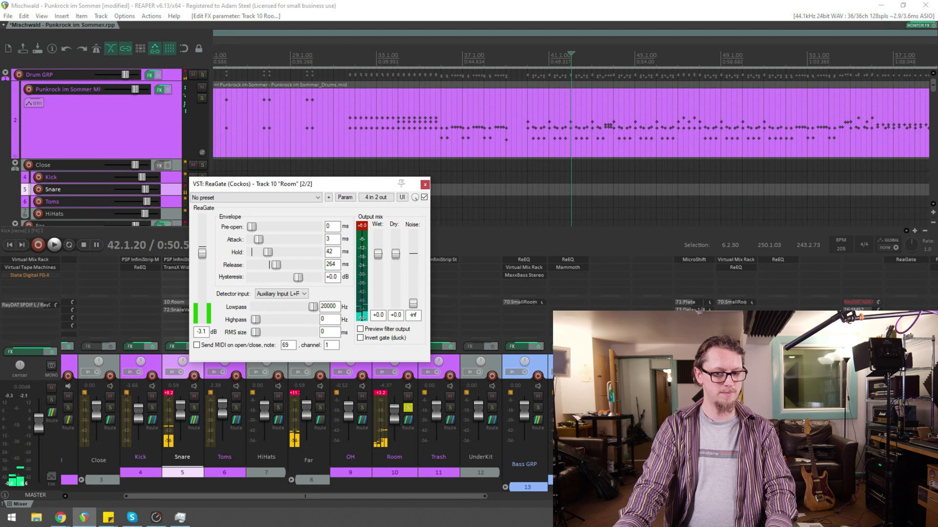
{"action": "left_click", "coordinate": [423, 198]}
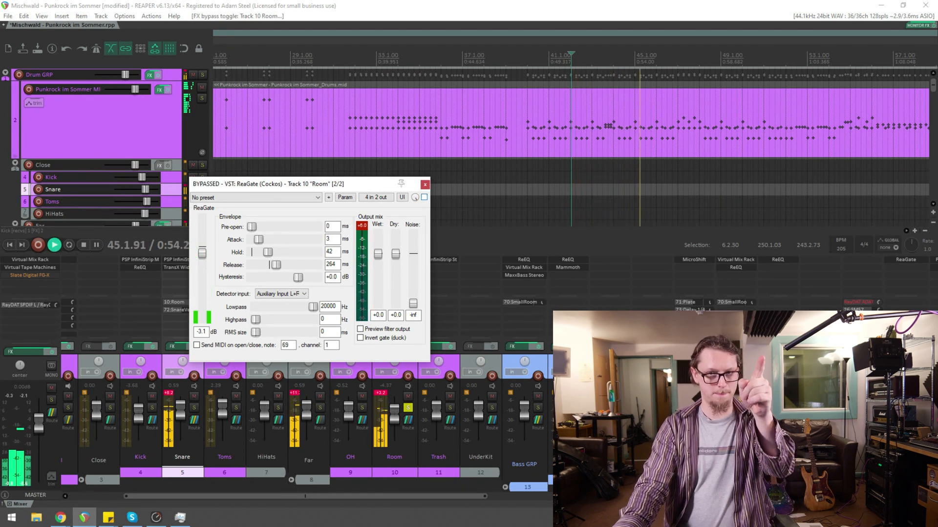
- Re-enable and close ReaGate, bypass it from the Room mixer slot, and play the mix
{"action": "left_click", "coordinate": [423, 197]}
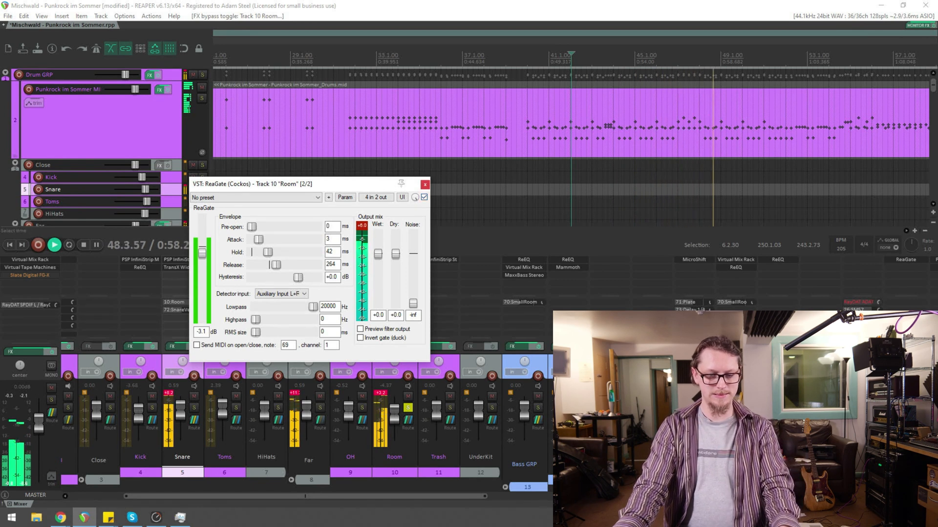
{"action": "left_click", "coordinate": [424, 184]}
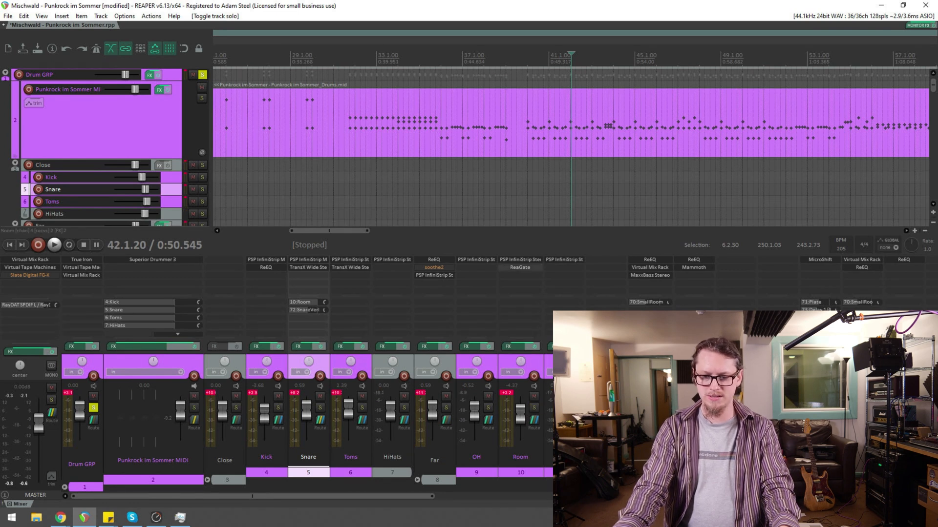
{"action": "left_click", "coordinate": [518, 268]}
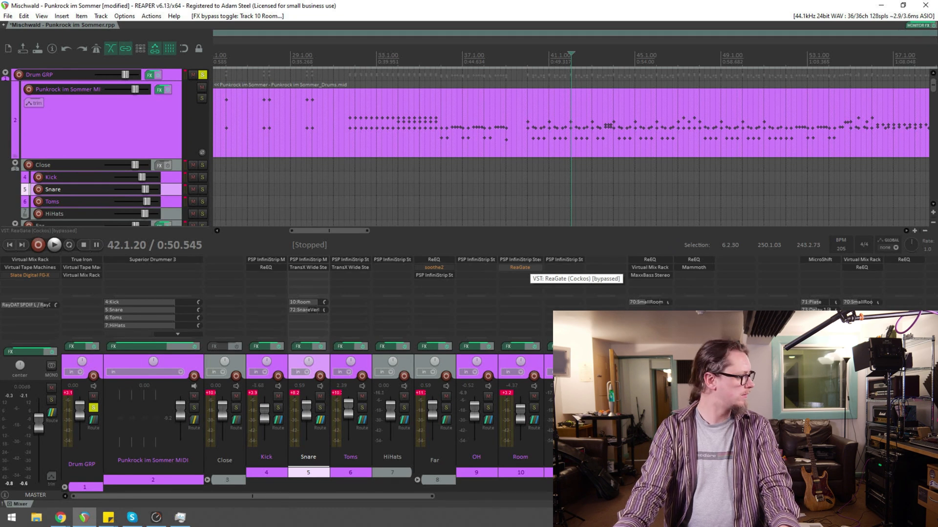
{"action": "left_click", "coordinate": [54, 246]}
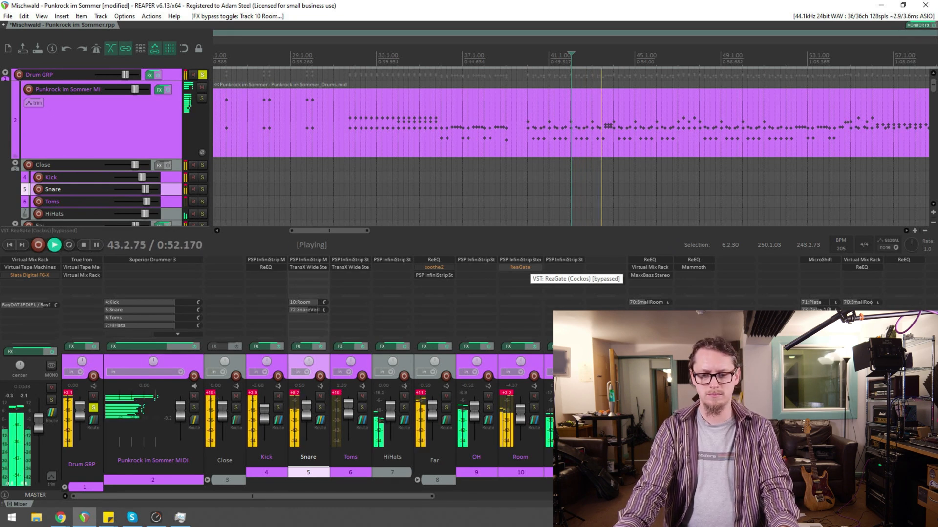